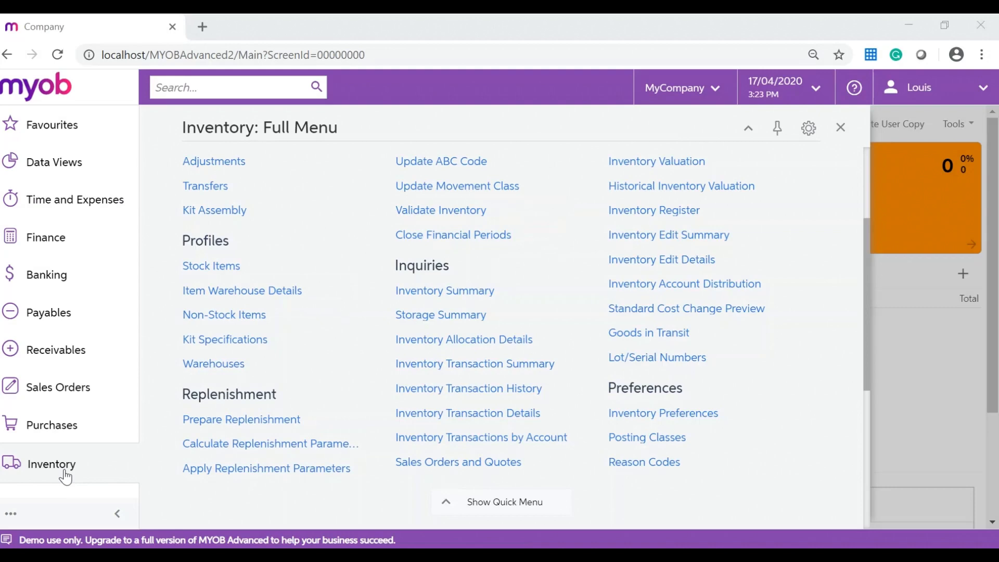
- Scroll to the MISC – Miscellaneous class in the Item Classes screen
scroll(down, 3)
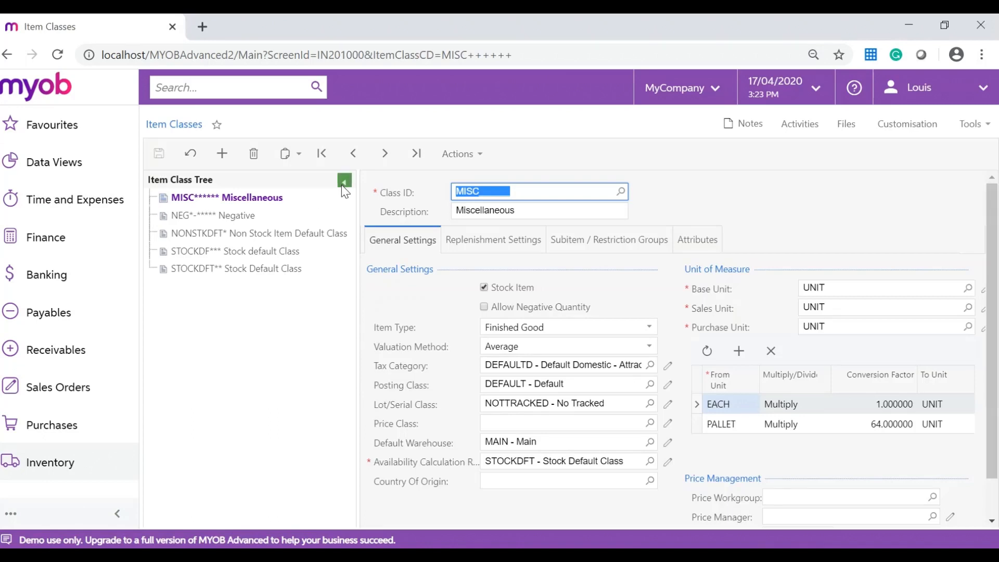
- Collapse the Item Class Tree panel so the MISC record fills the page
click(344, 182)
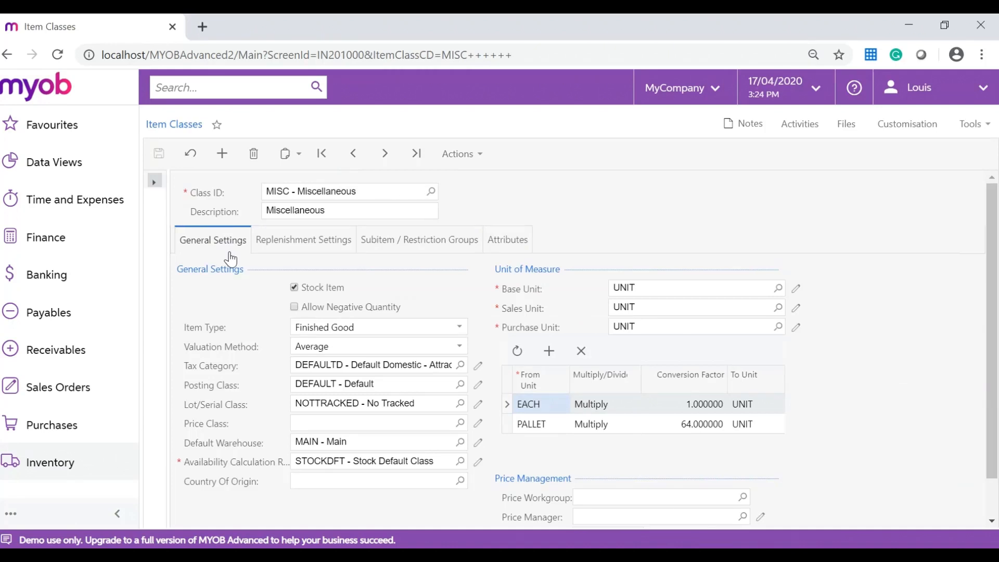
mouse_move(227, 285)
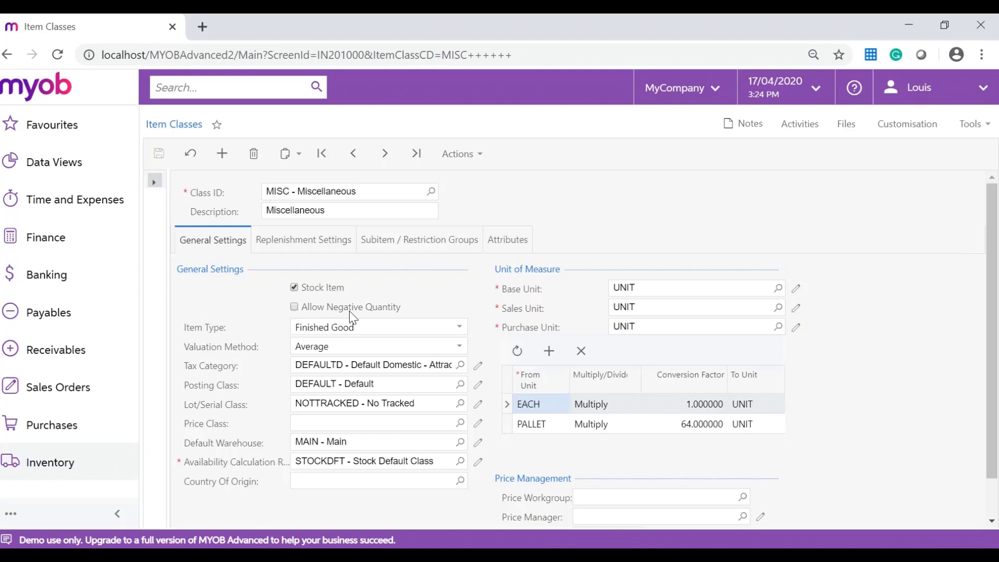
mouse_move(305, 320)
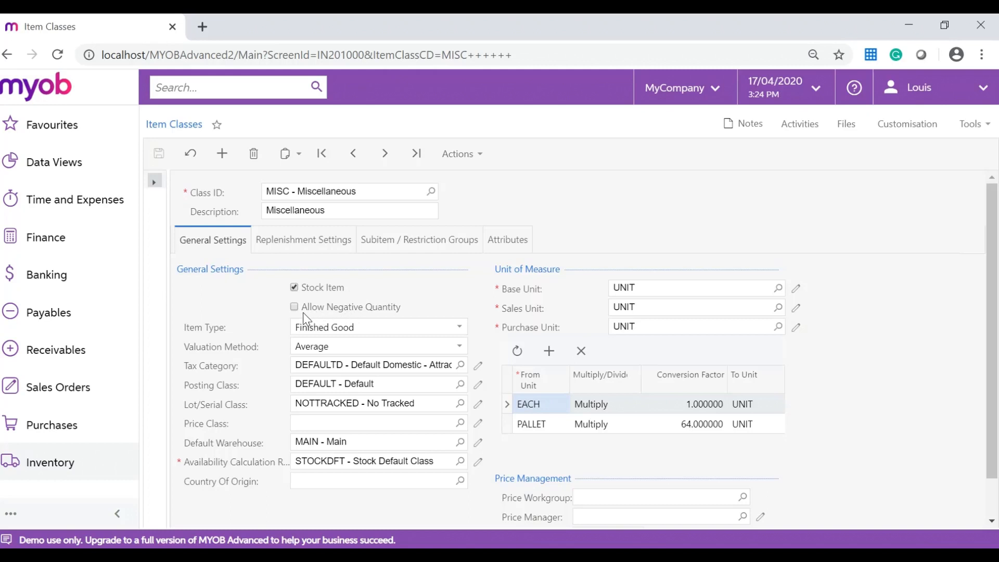
mouse_move(322, 313)
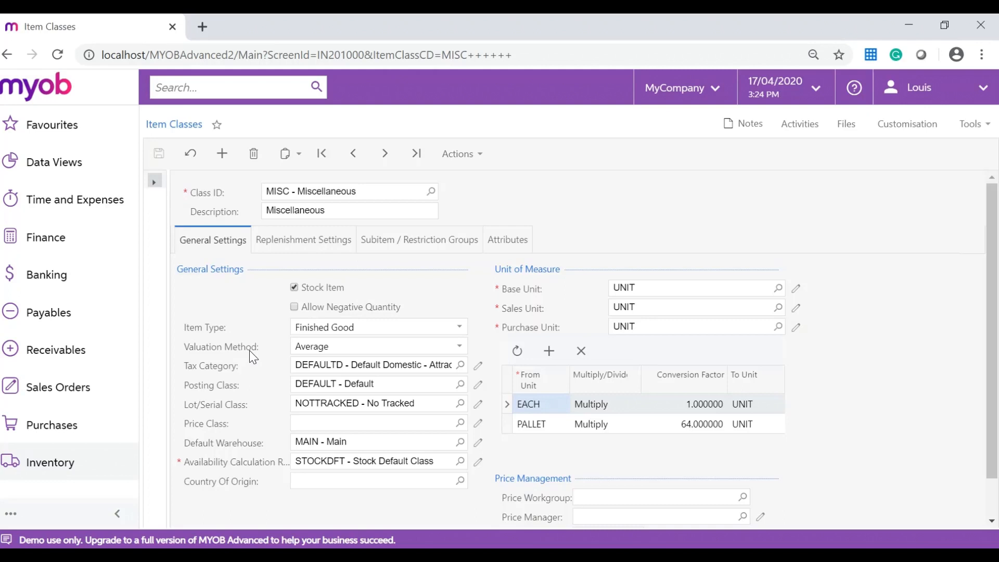
mouse_move(457, 349)
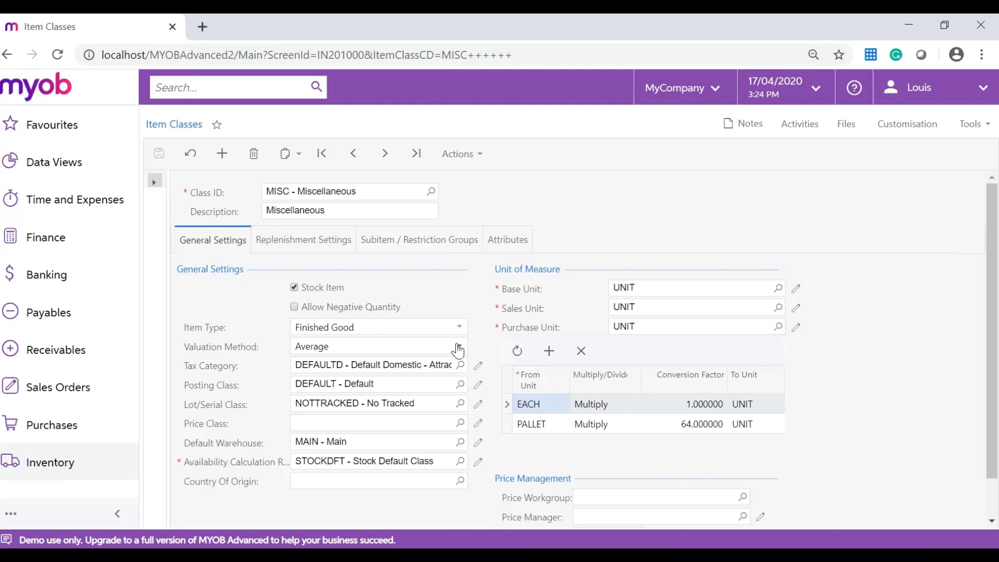
click(457, 346)
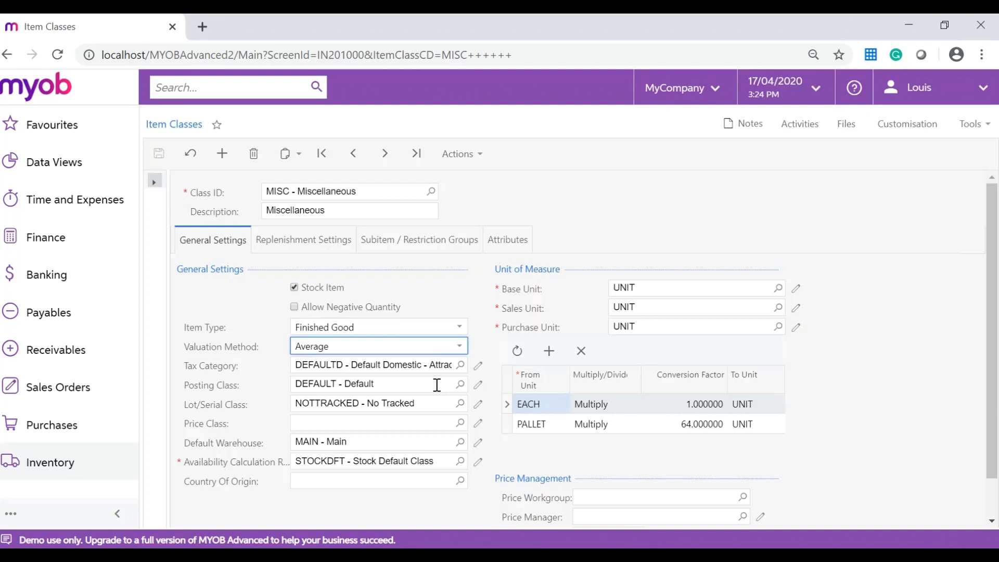
mouse_move(239, 413)
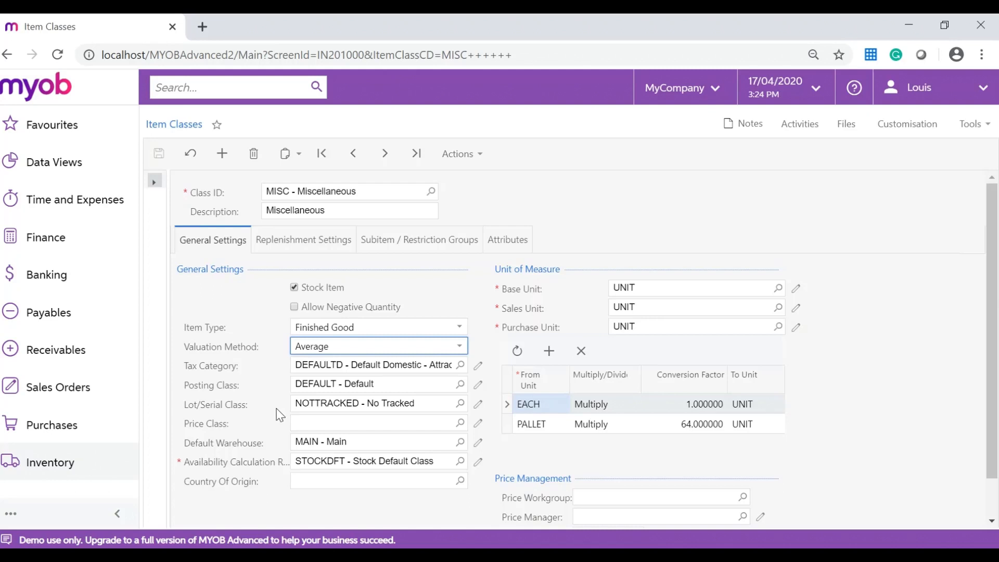
mouse_move(261, 413)
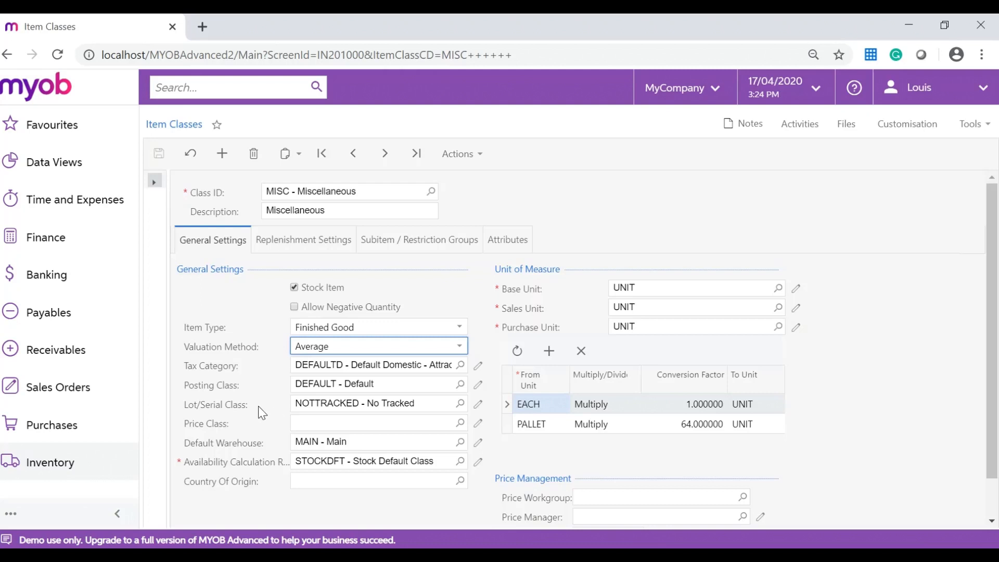
mouse_move(257, 412)
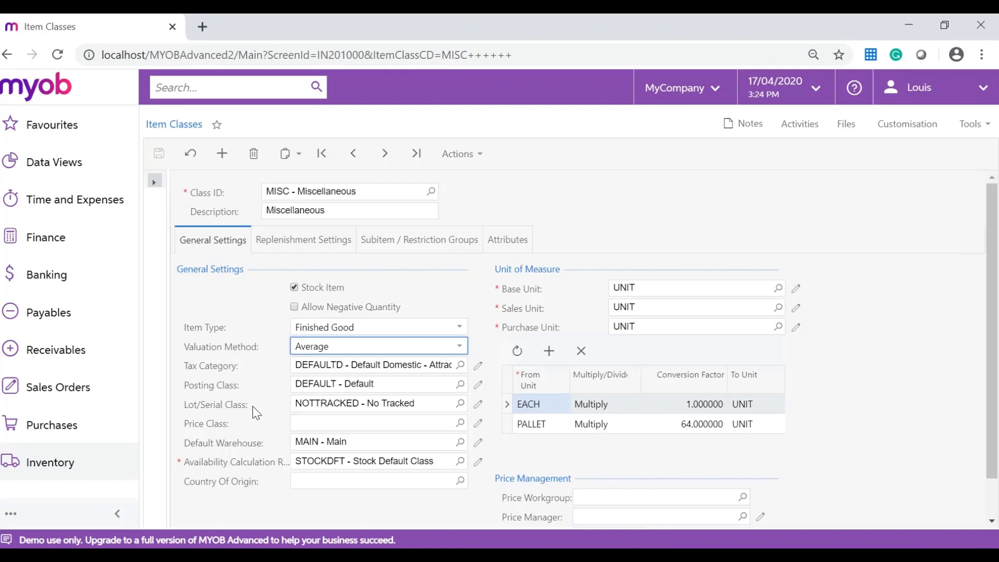
mouse_move(263, 471)
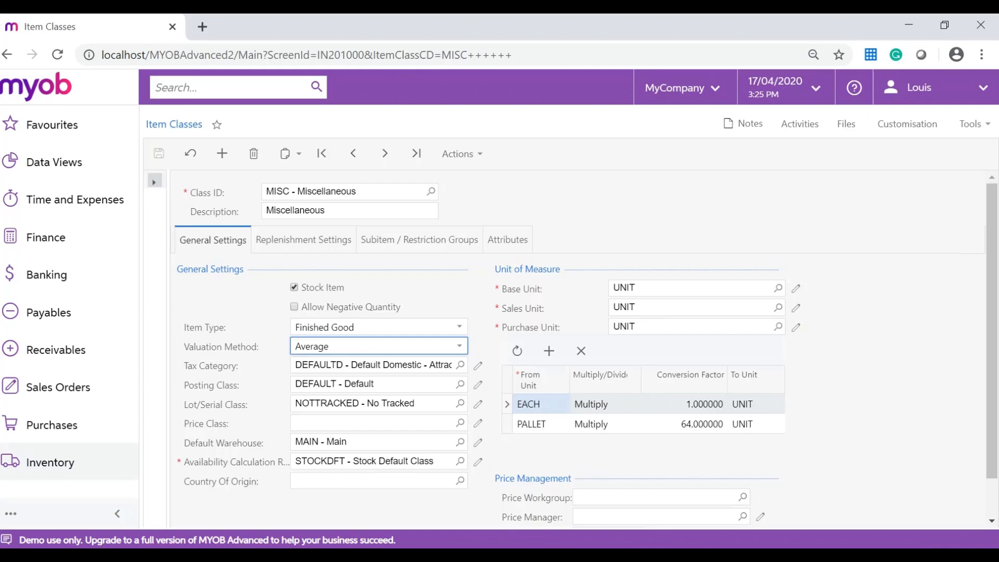
mouse_move(274, 508)
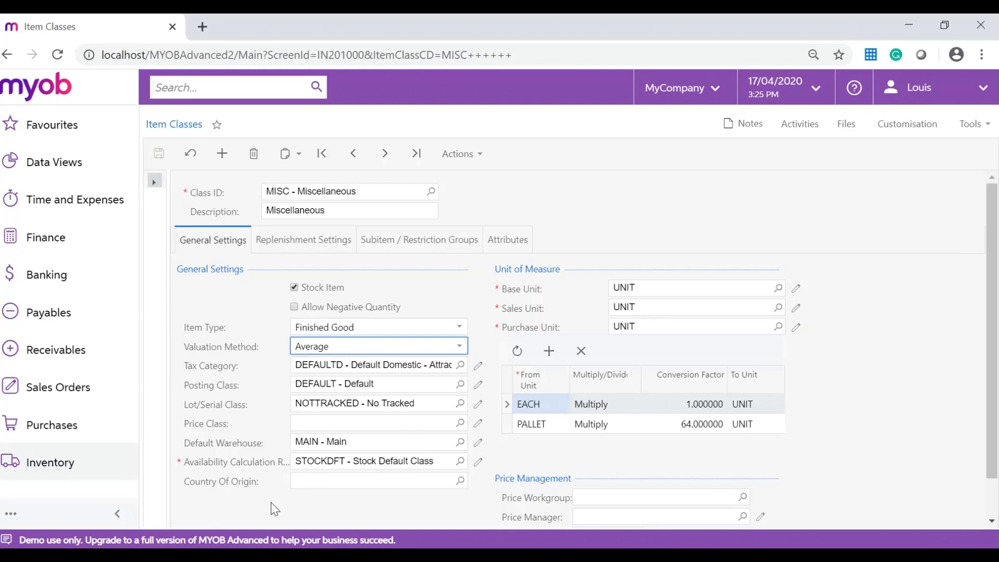
mouse_move(504, 461)
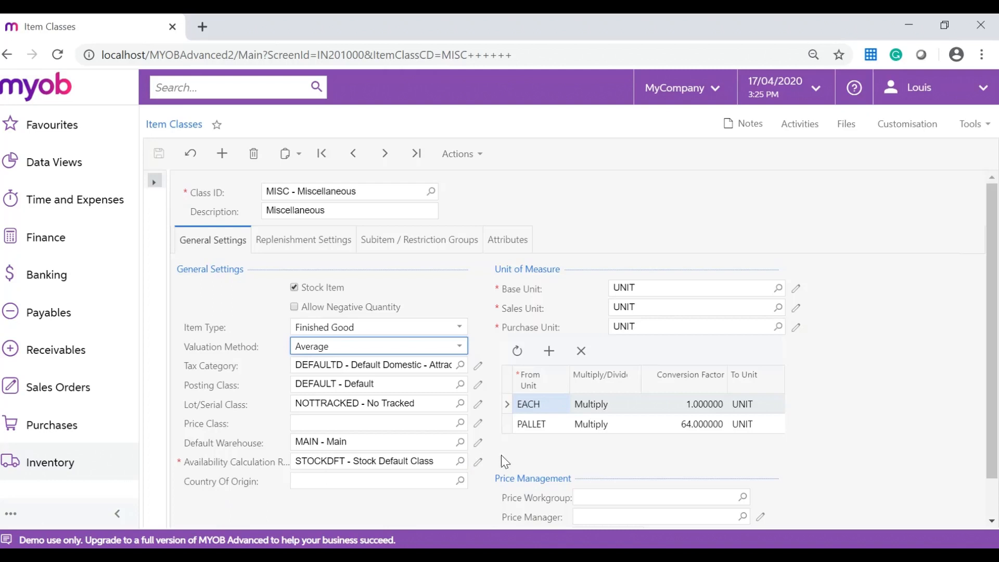
- Scroll to show Min. Markup % (0.00) and Markup % (0.000000)
scroll(down, 3)
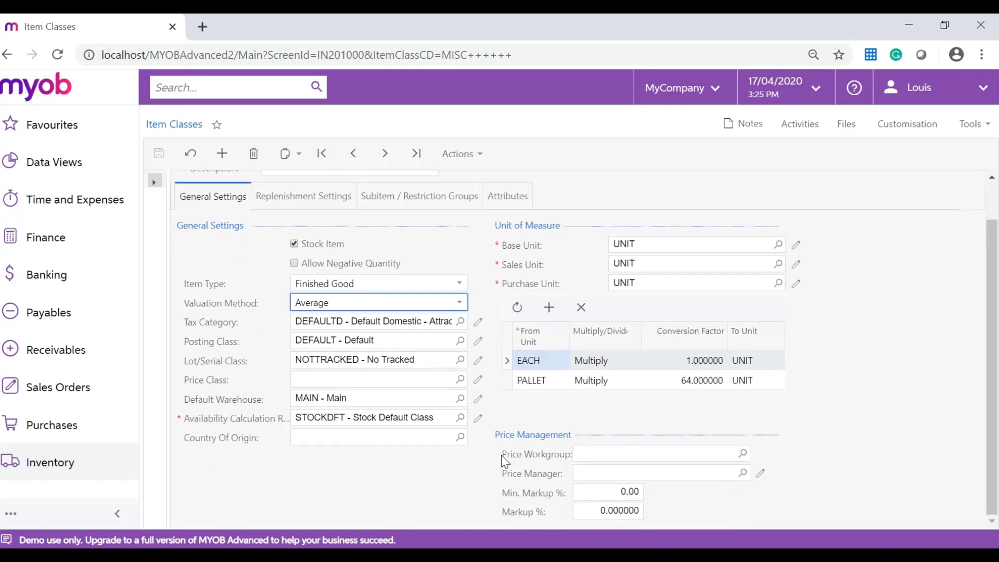
mouse_move(557, 249)
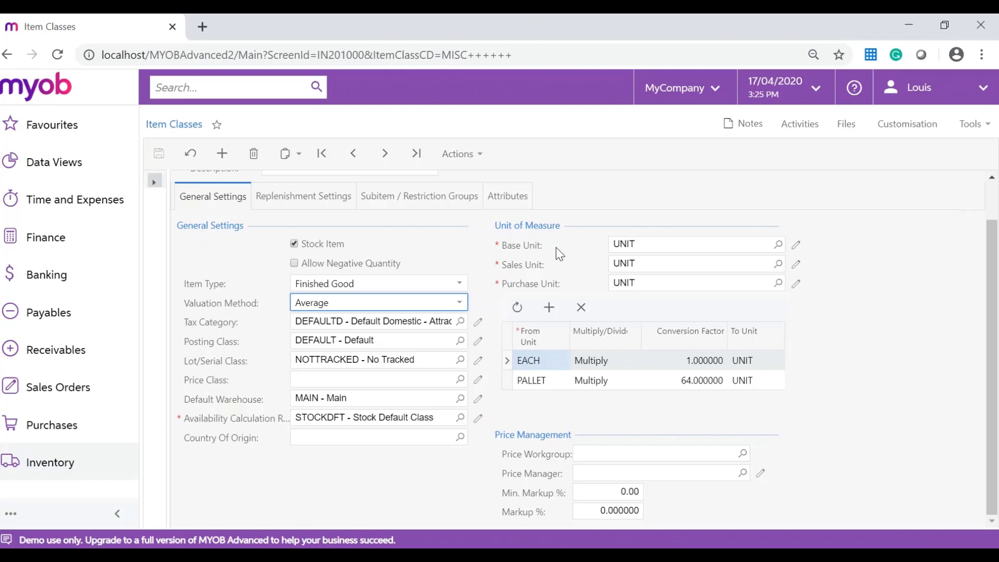
mouse_move(636, 299)
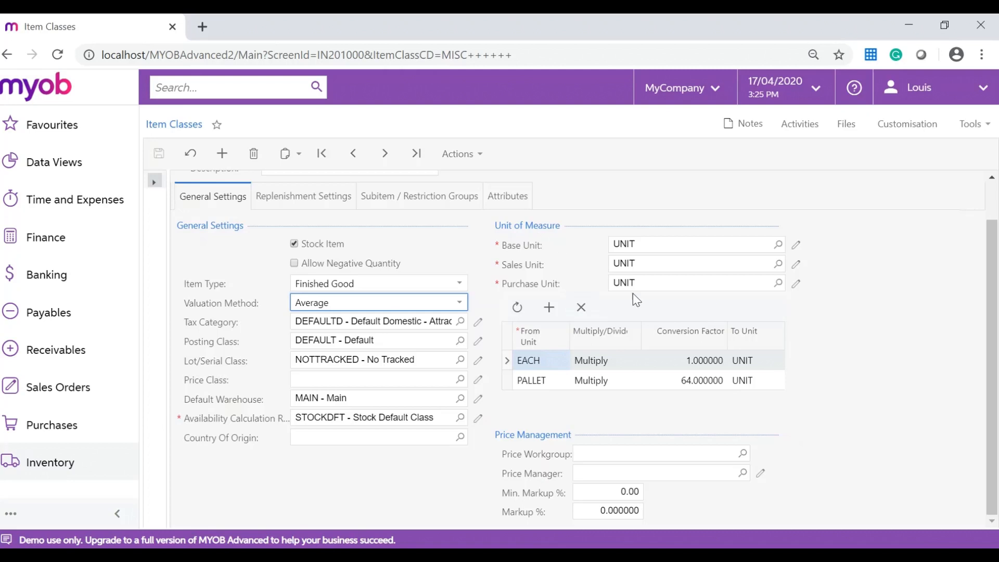